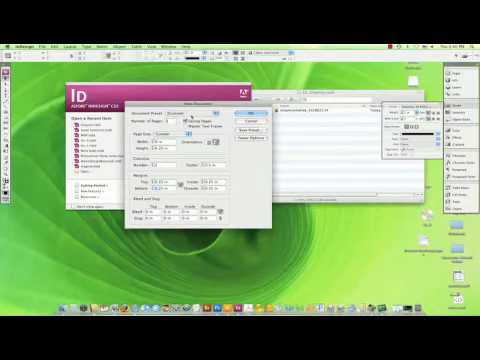
Step: Start a new InDesign document for the two-panel greeting card
click(258, 109)
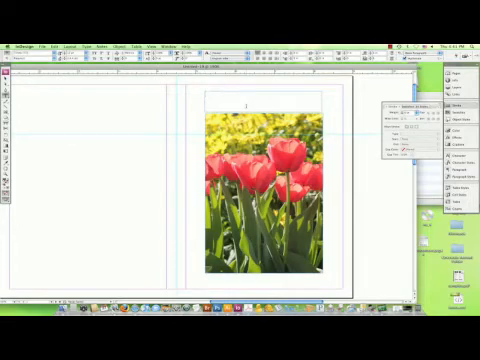
Step: Type 'HAPPY ANNIVERSARY' into the text frame above the tulip photo
text(HAPPY)
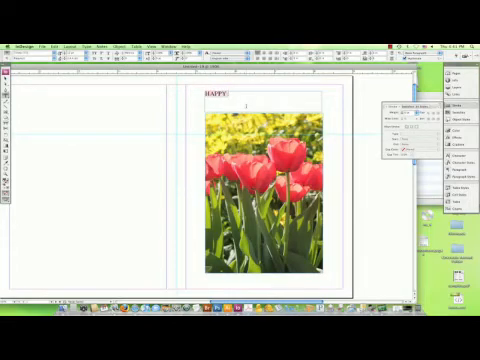
text(ANNIVERSAR)
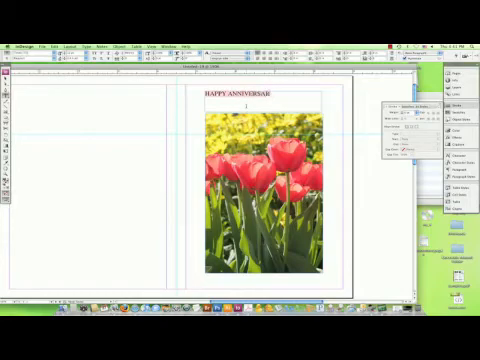